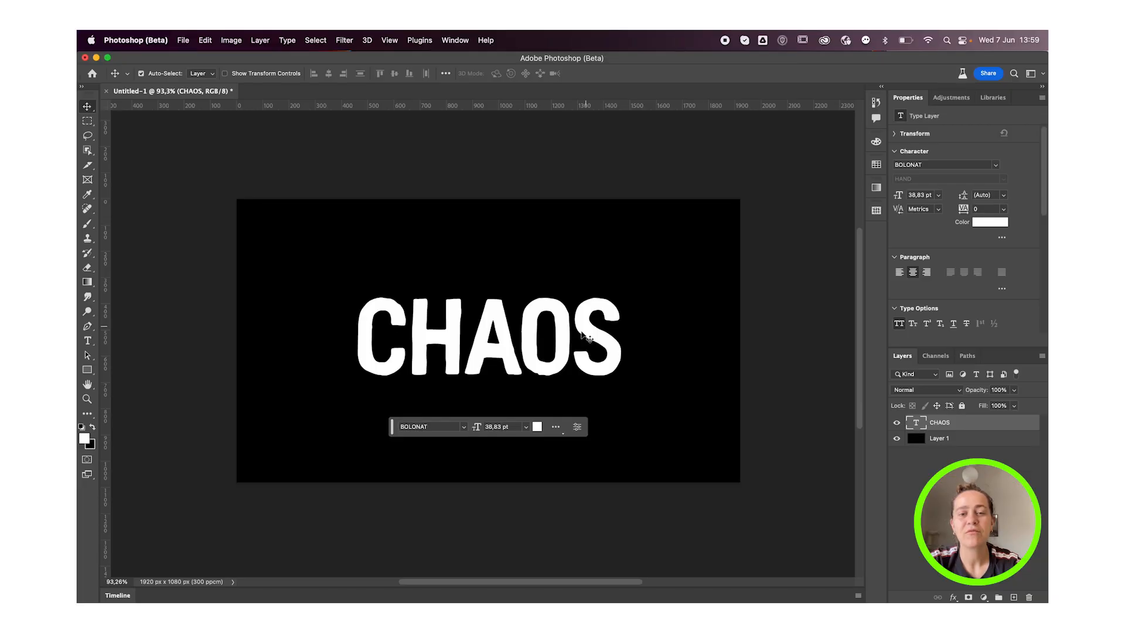
{"action": "mouse_move", "coordinate": [610, 318]}
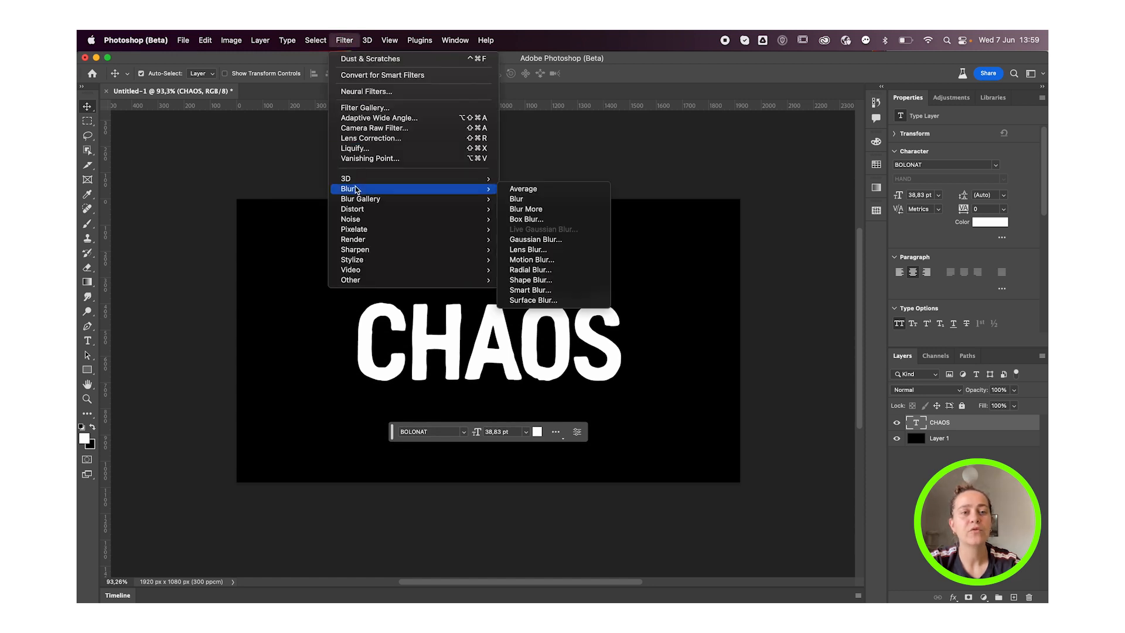
Apply a 5 px Gaussian Blur to CHAOS, converting it to a smart object first
{"action": "left_click", "coordinate": [534, 239]}
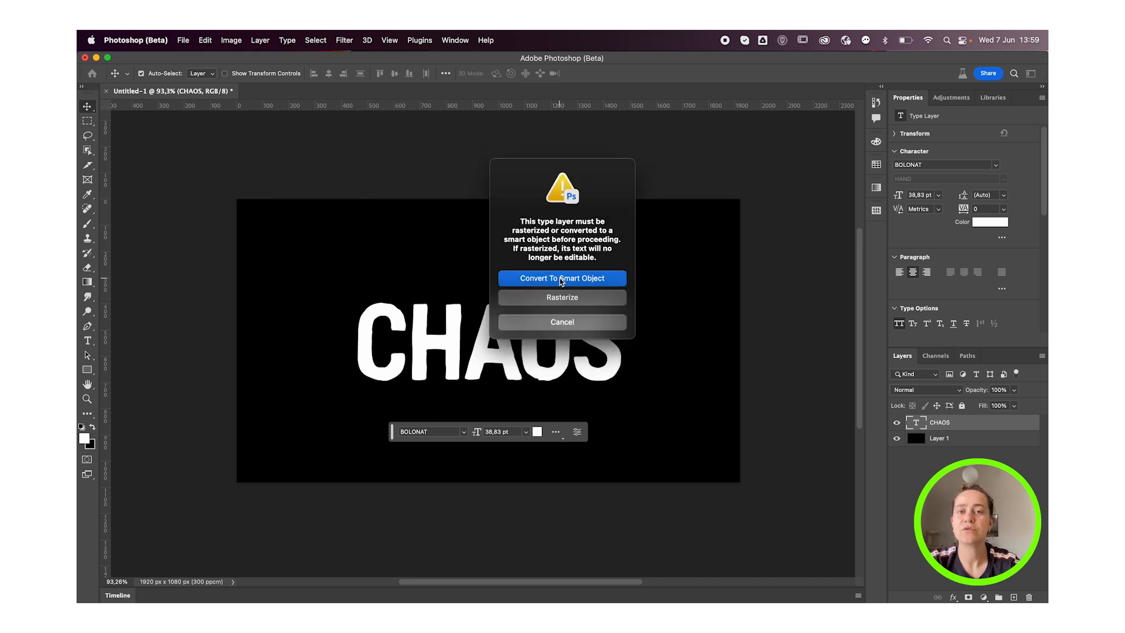
{"action": "left_click", "coordinate": [561, 279]}
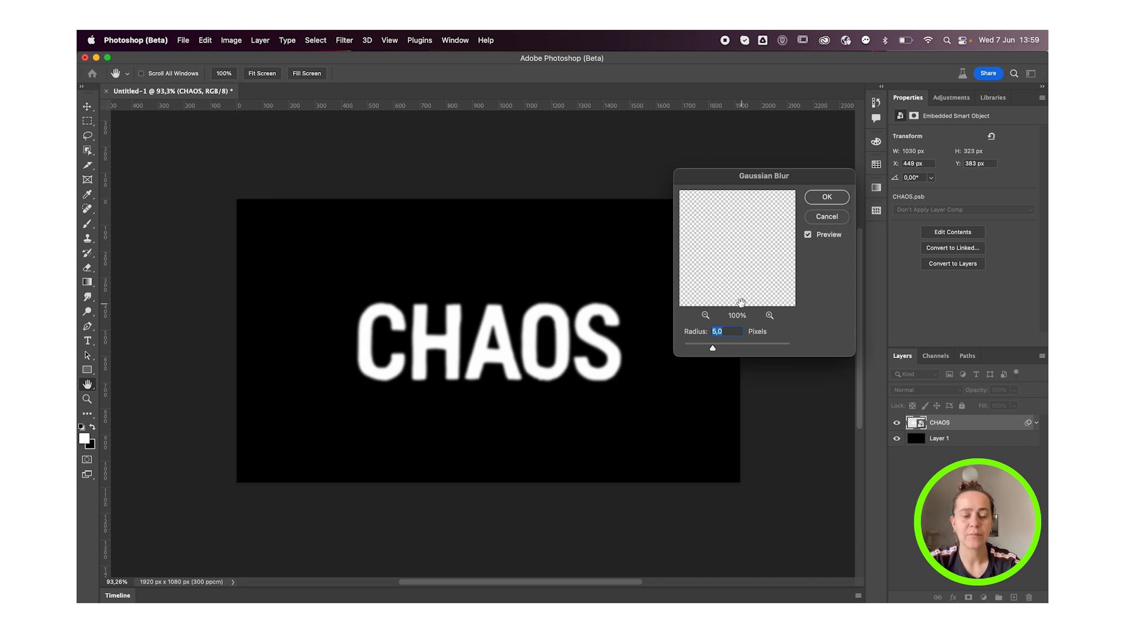
{"action": "left_click", "coordinate": [344, 40]}
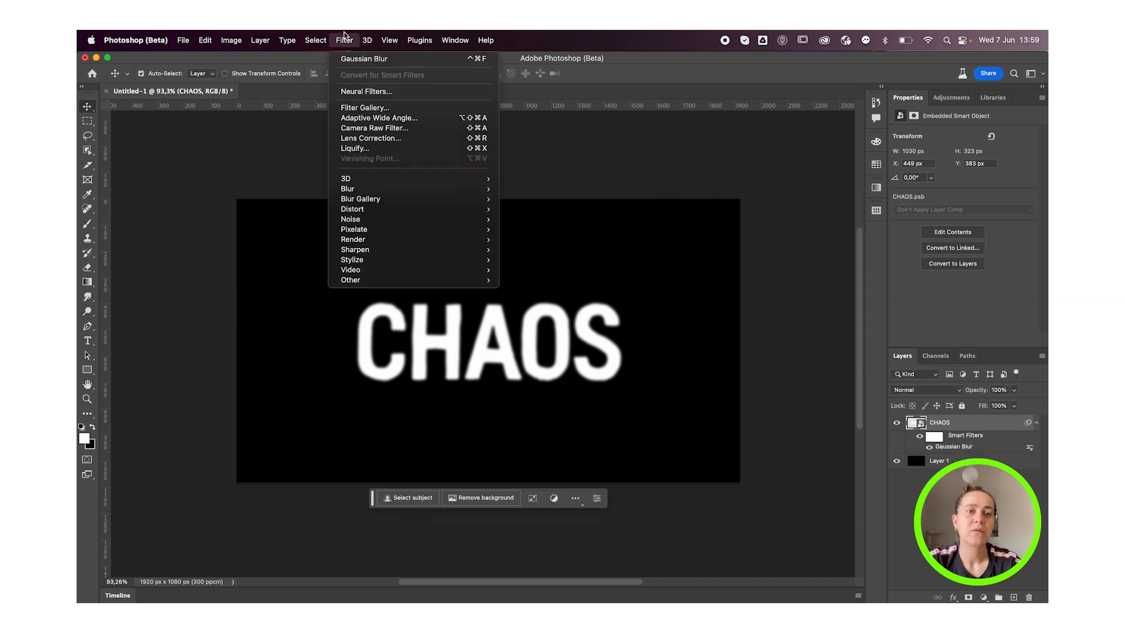
{"action": "mouse_move", "coordinate": [348, 189]}
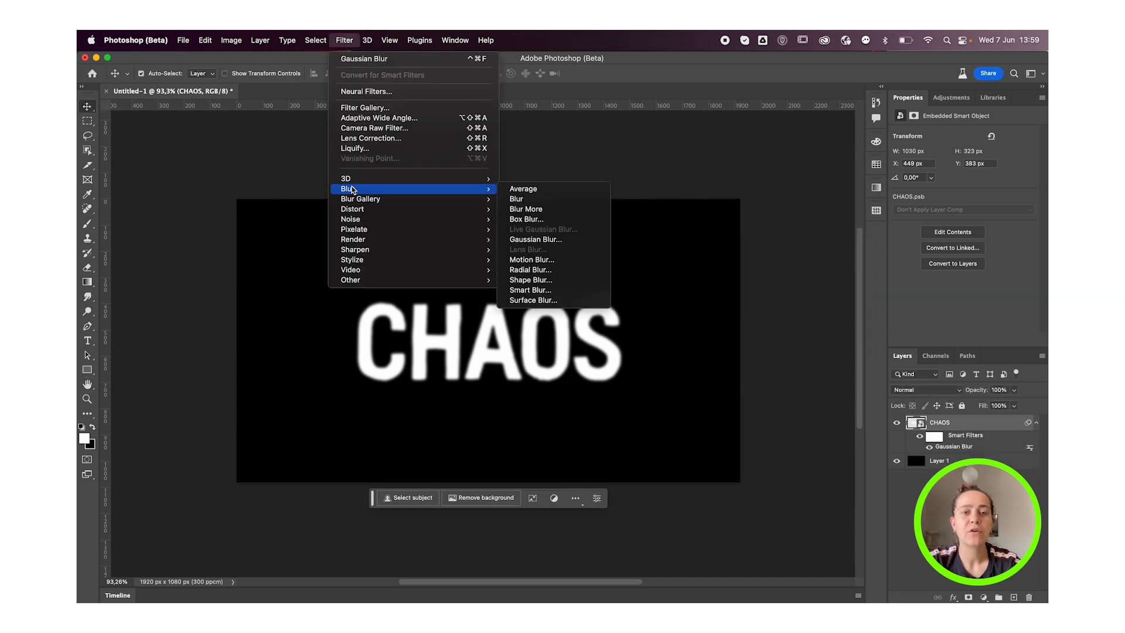
{"action": "mouse_move", "coordinate": [549, 259]}
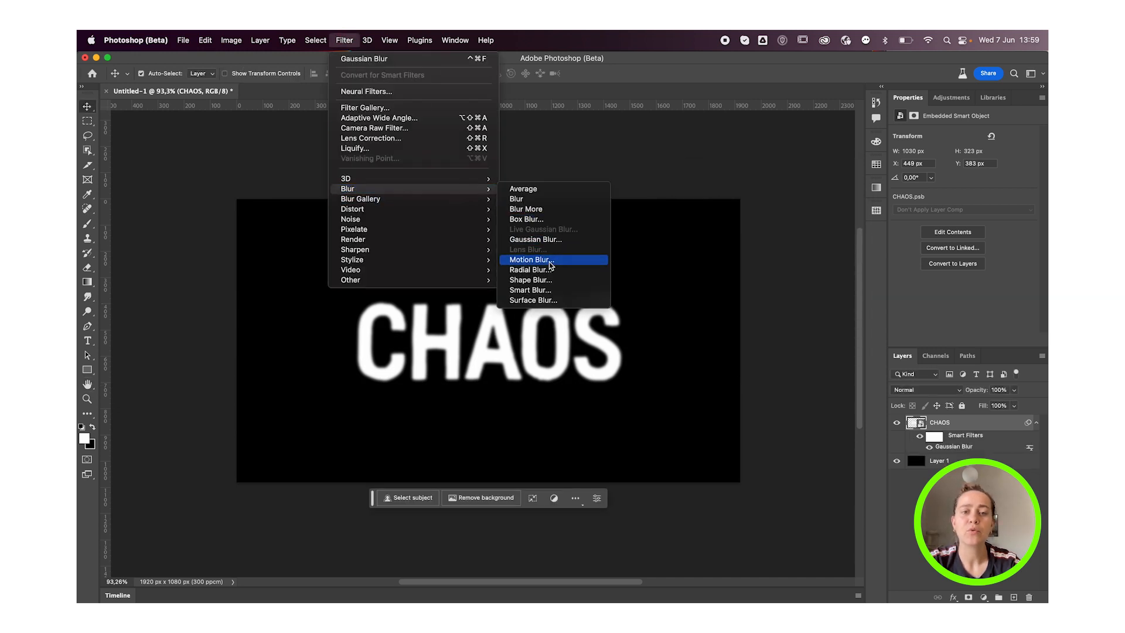
Add a Motion Blur at 90° with 80 px distance on the CHAOS smart object
{"action": "left_click", "coordinate": [530, 259]}
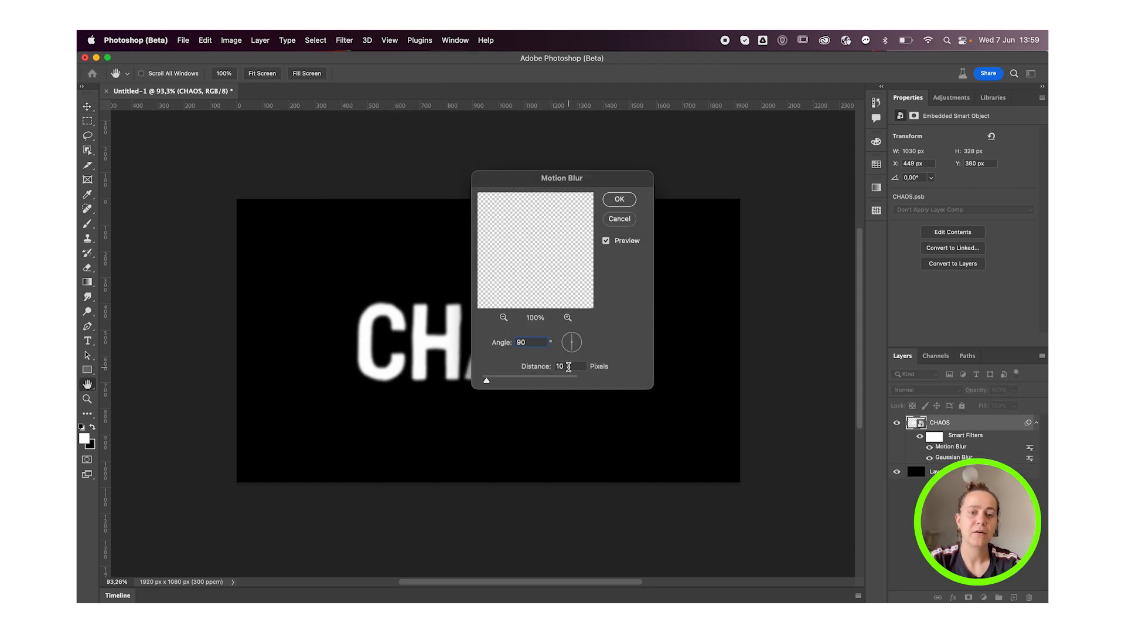
{"action": "type", "text": "80"}
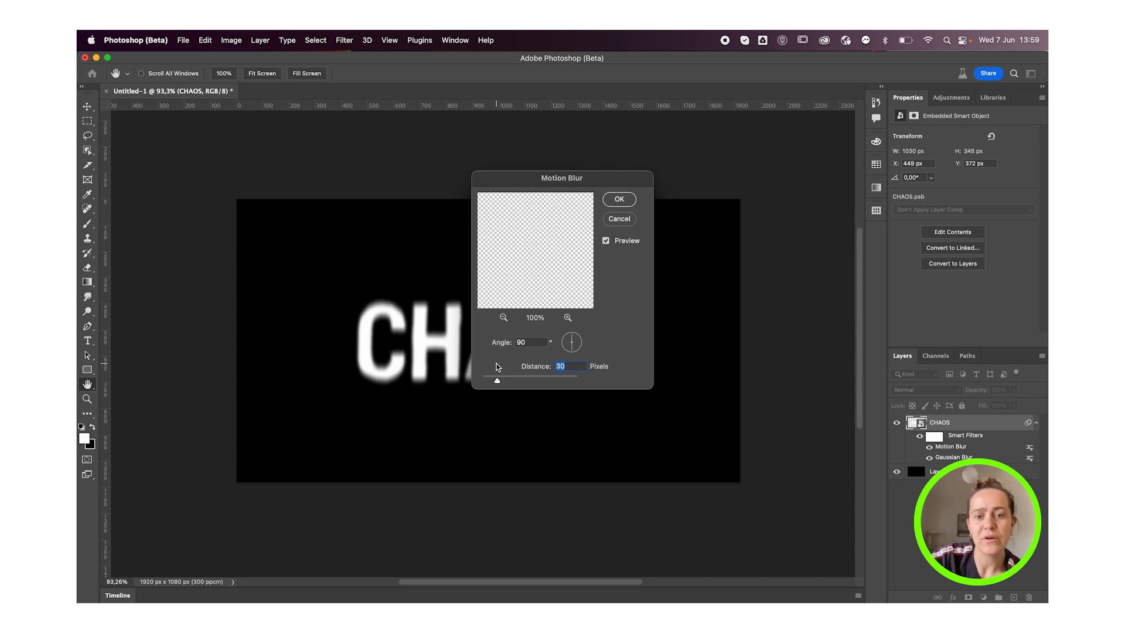
{"action": "left_click", "coordinate": [619, 199]}
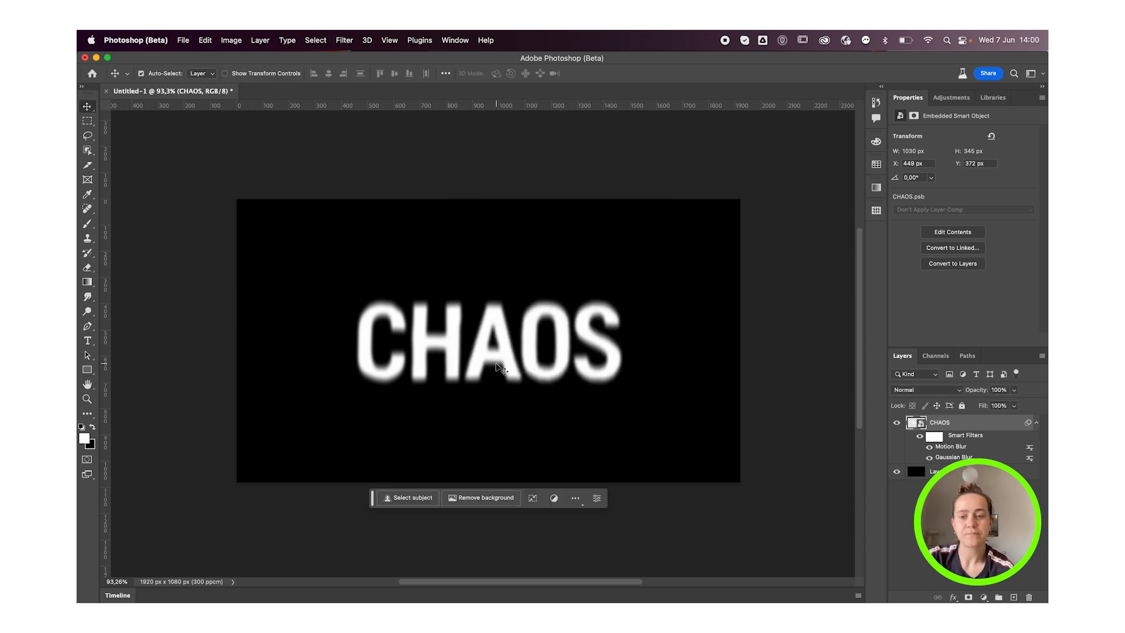
Start an Iris Blur and shape the focus ellipse tightly around the CHAOS text
{"action": "left_click", "coordinate": [343, 39]}
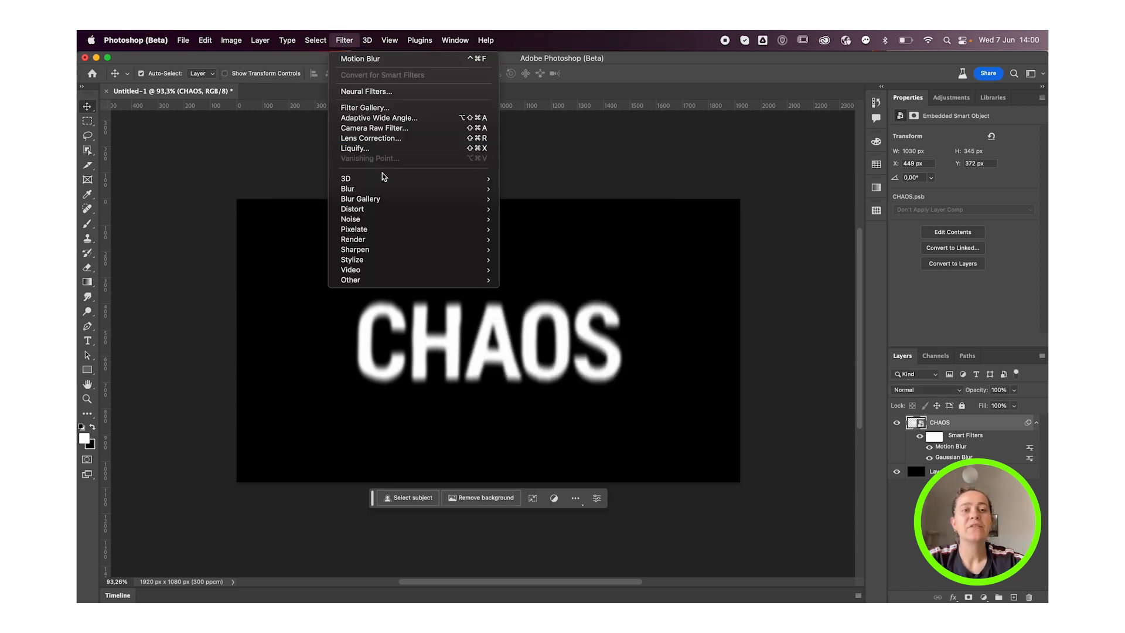
{"action": "mouse_move", "coordinate": [348, 187]}
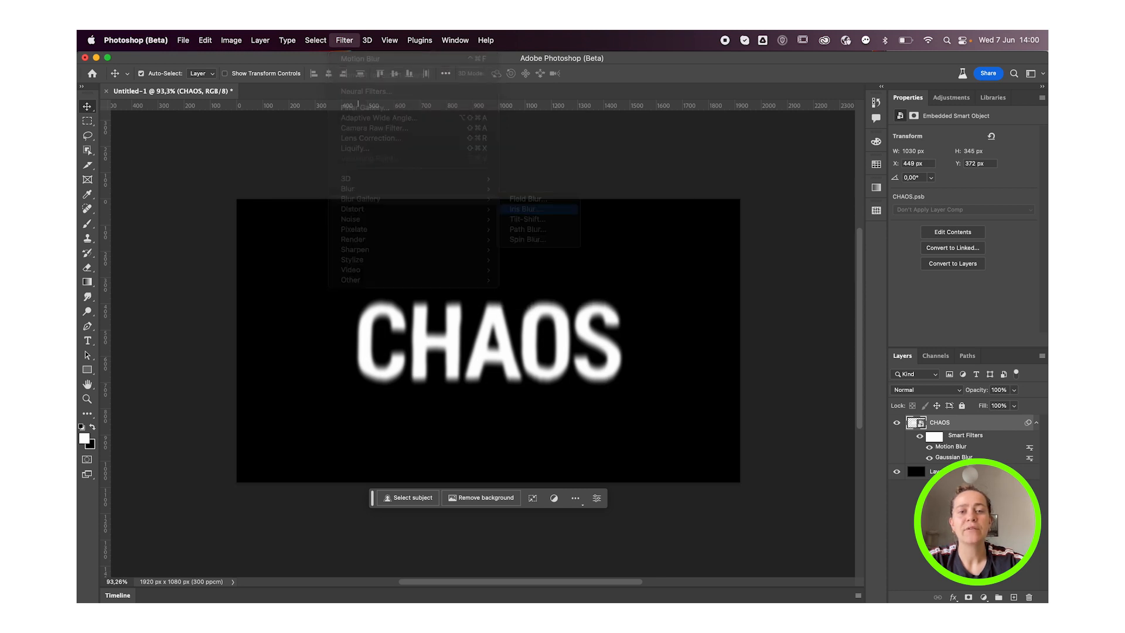
{"action": "left_click", "coordinate": [523, 208]}
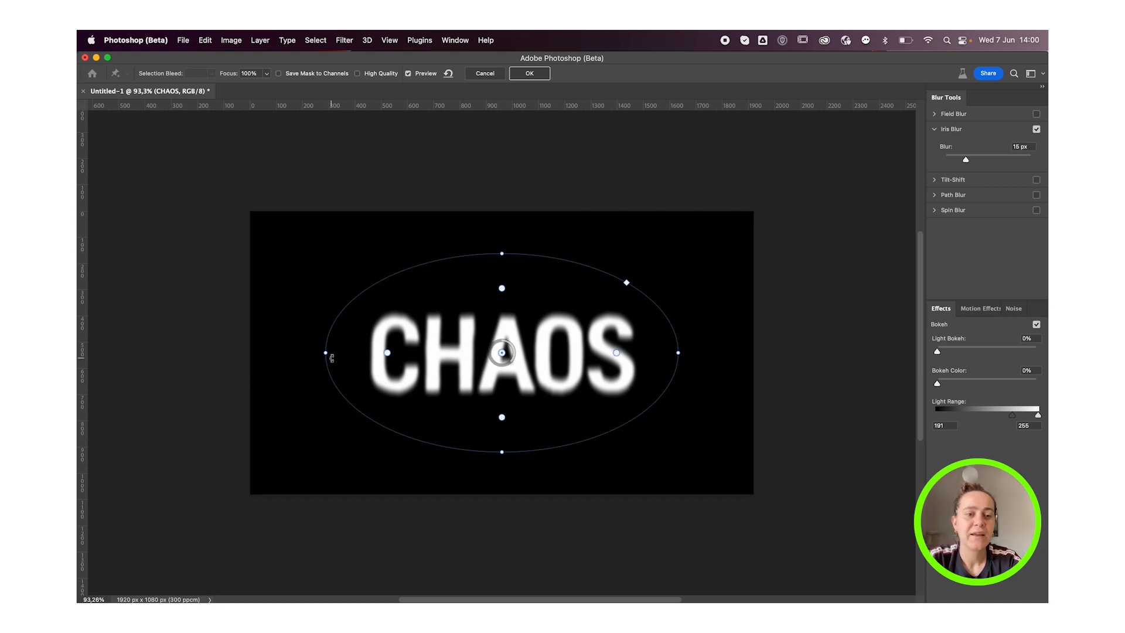
{"action": "left_click_drag", "start_coordinate": [331, 358], "coordinate": [363, 351]}
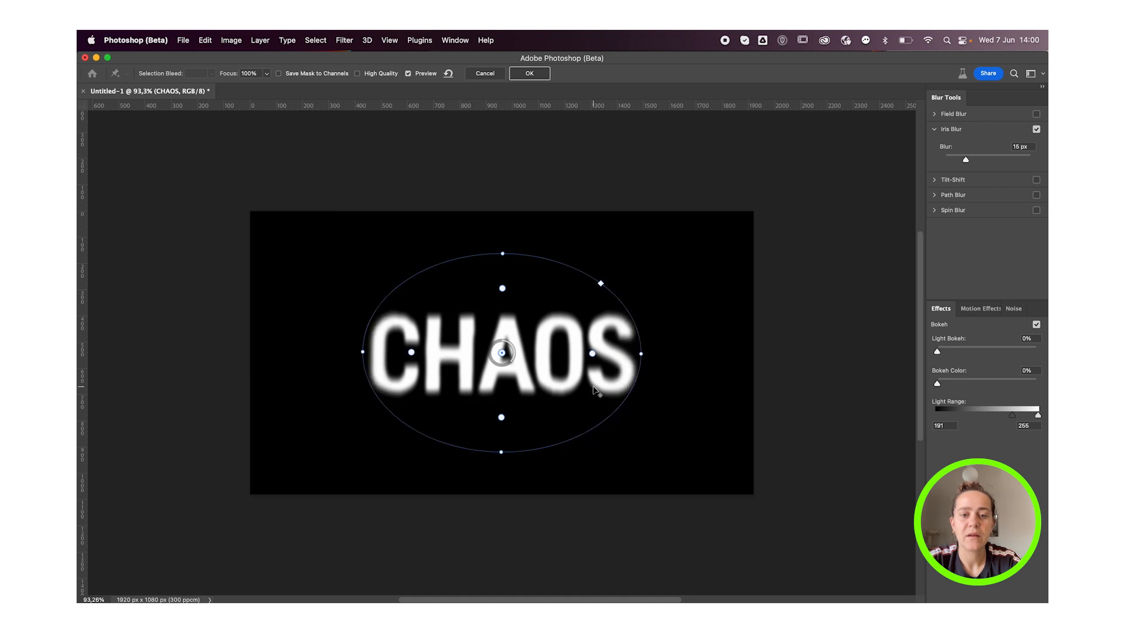
{"action": "left_click_drag", "start_coordinate": [599, 282], "coordinate": [621, 266]}
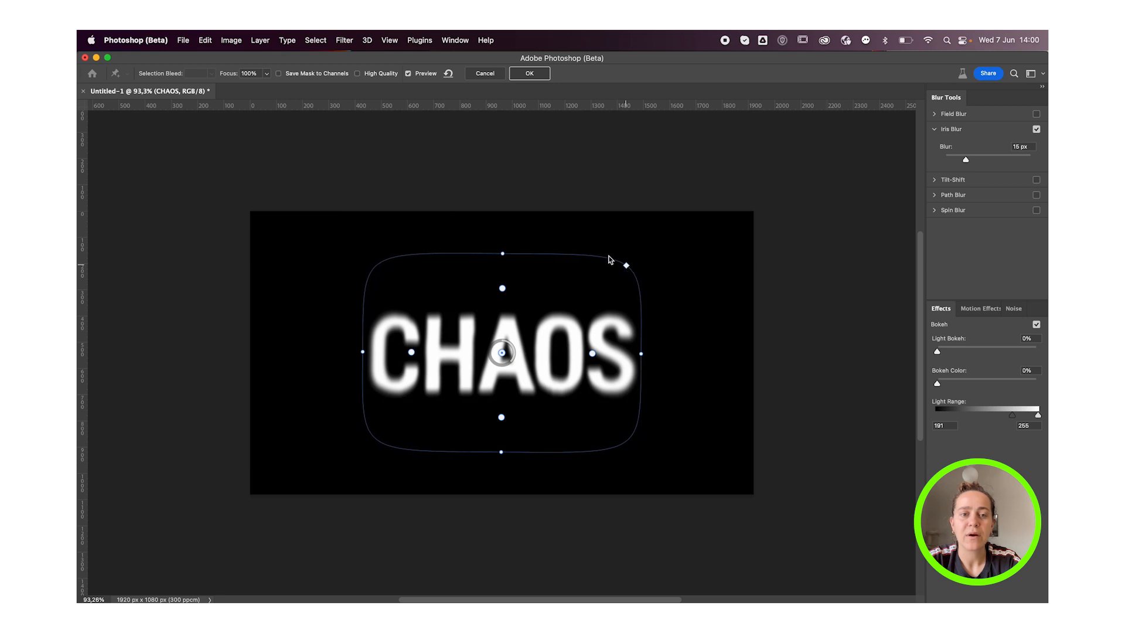
{"action": "mouse_move", "coordinate": [626, 279]}
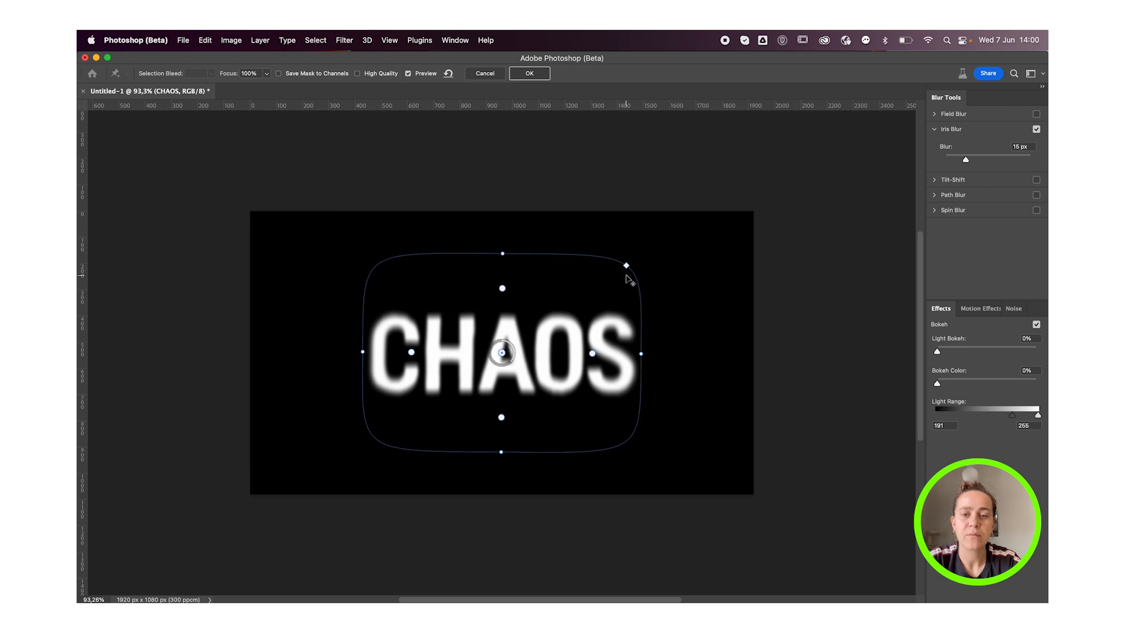
{"action": "left_click_drag", "start_coordinate": [625, 266], "coordinate": [619, 271]}
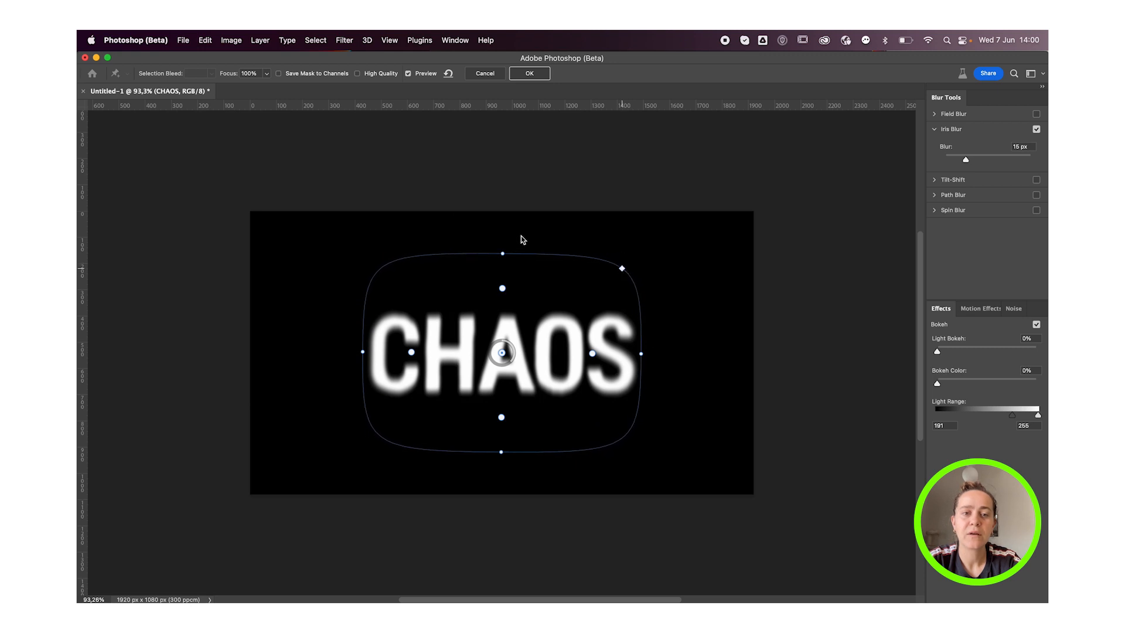
{"action": "left_click_drag", "start_coordinate": [503, 253], "coordinate": [527, 249]}
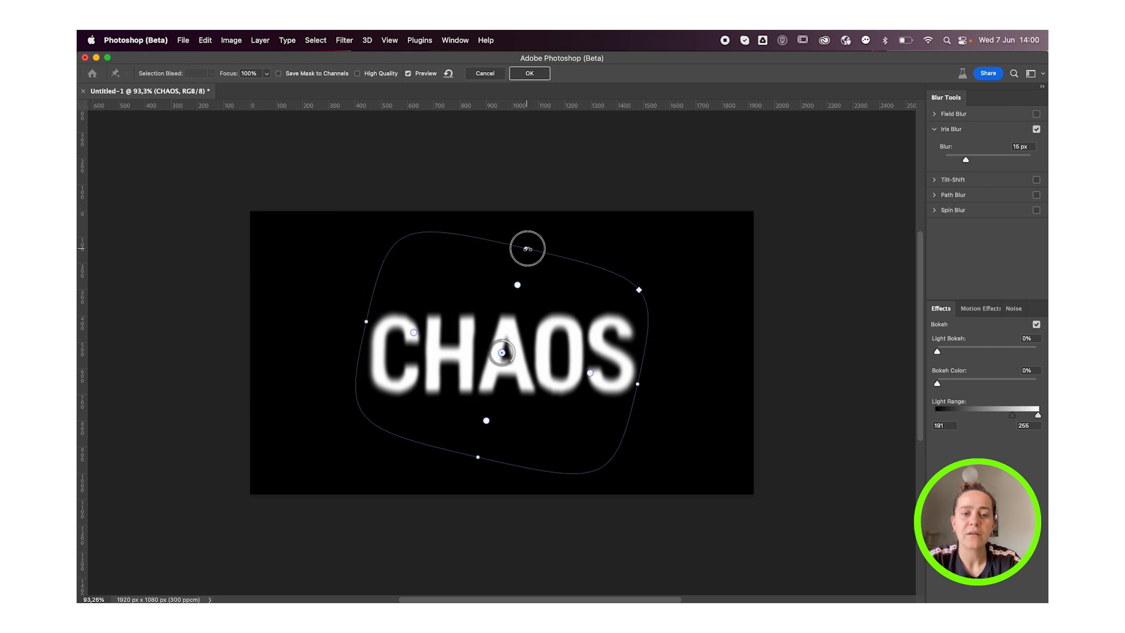
{"action": "left_click_drag", "start_coordinate": [527, 247], "coordinate": [554, 251]}
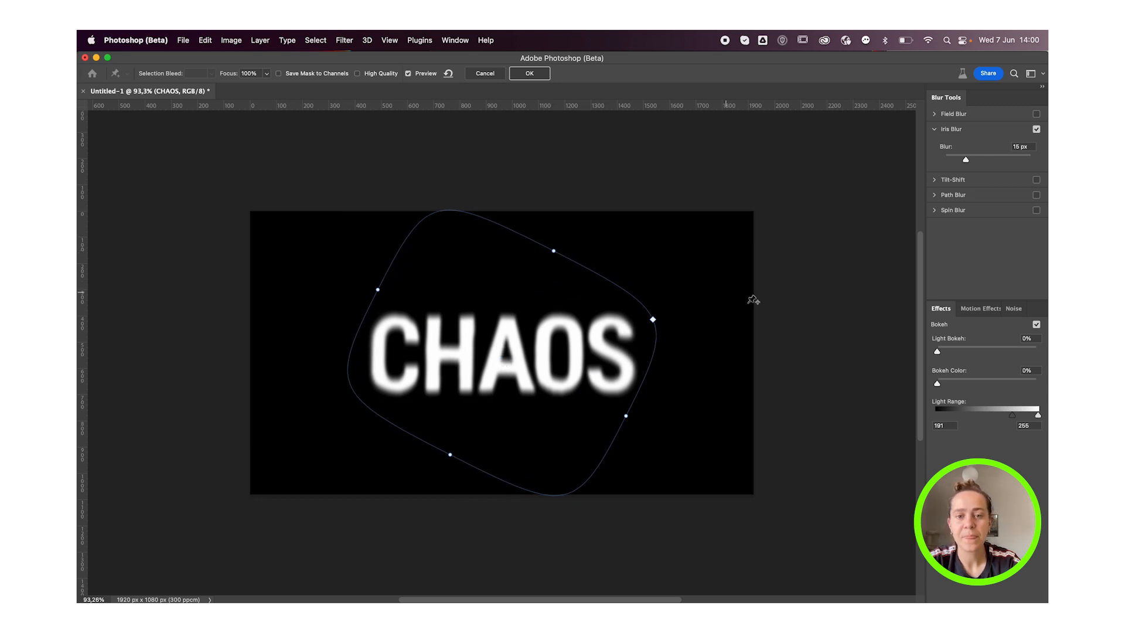
Raise the iris blur to about 70 px, commit it and collapse the layer's smart filters
{"action": "left_click_drag", "start_coordinate": [964, 158], "coordinate": [984, 158]}
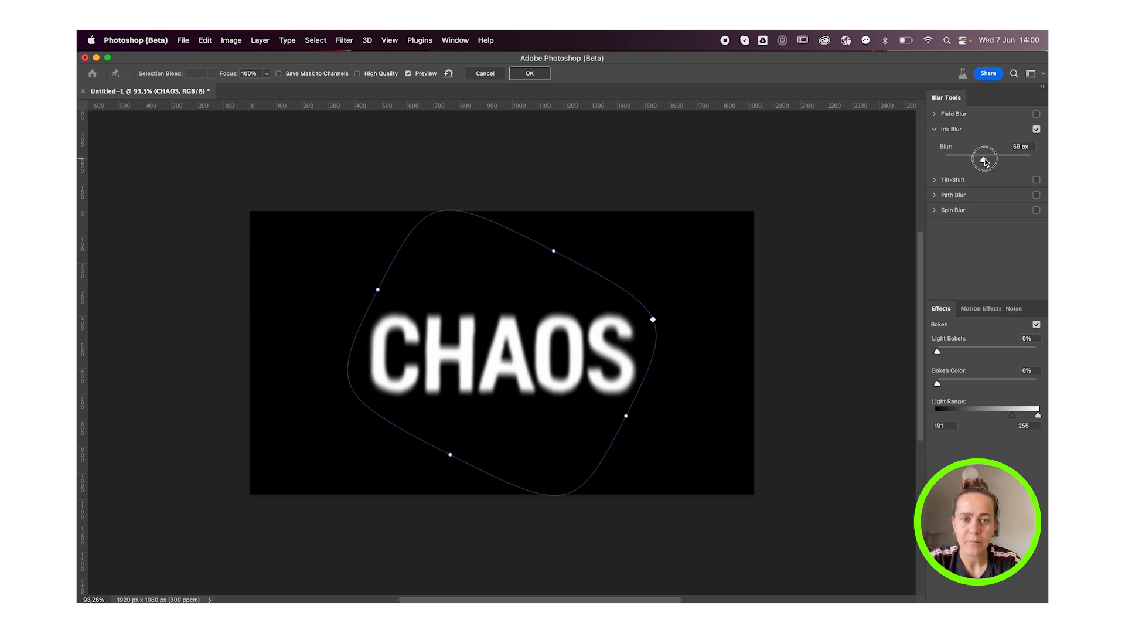
{"action": "left_click_drag", "start_coordinate": [983, 158], "coordinate": [1000, 159]}
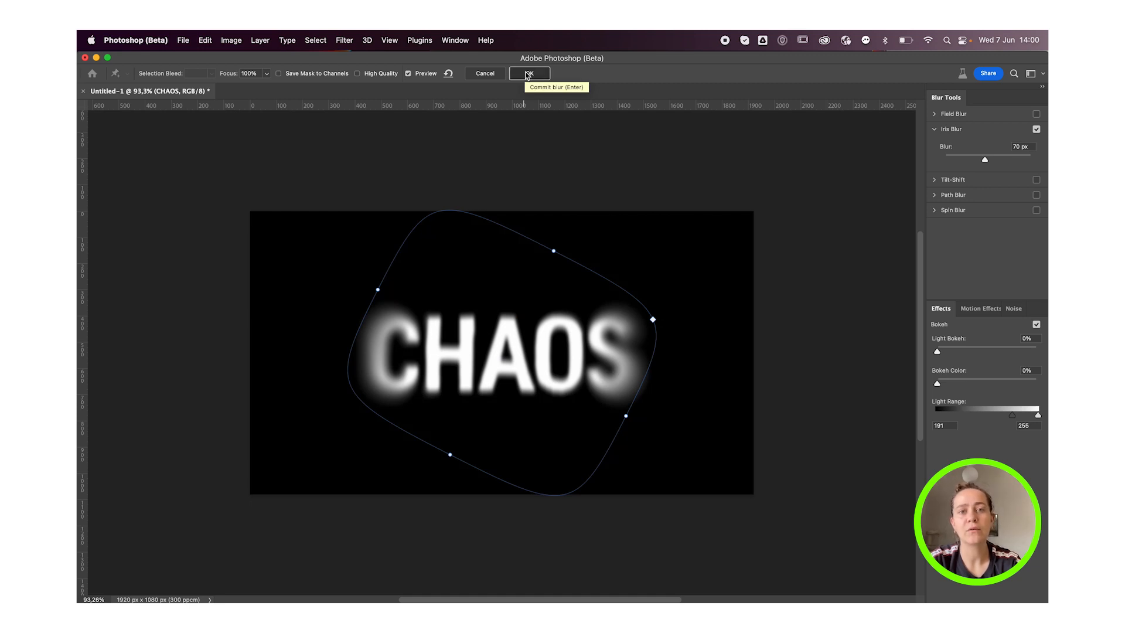
{"action": "left_click", "coordinate": [528, 73]}
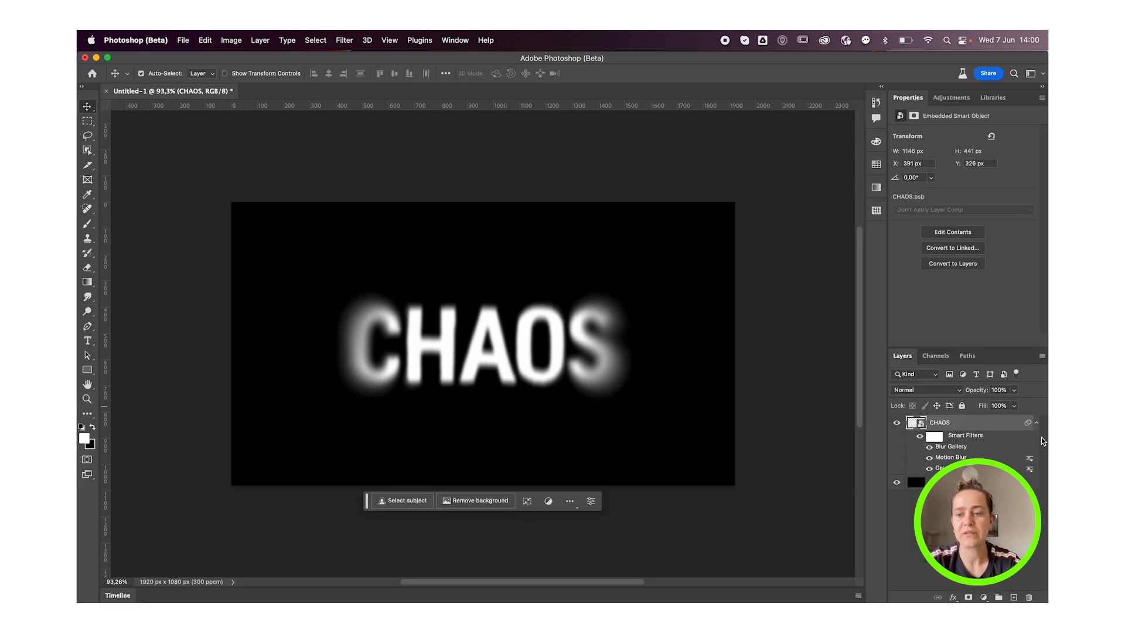
{"action": "left_click", "coordinate": [1036, 422]}
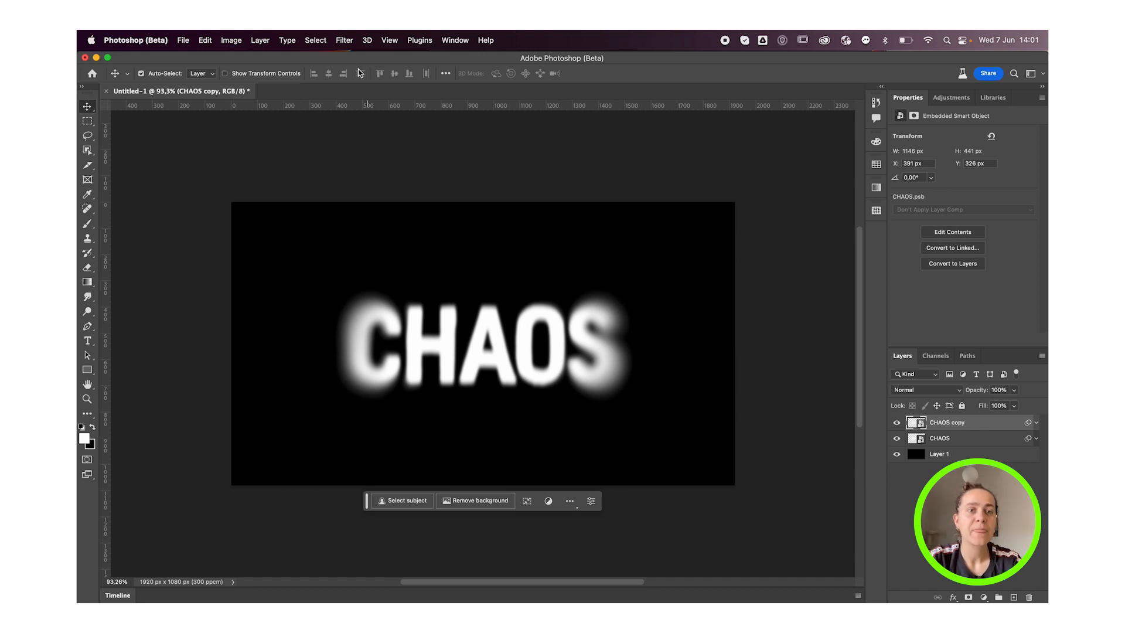
Duplicate the blurred CHAOS layer as CHAOS copy, ready for another filter
{"action": "left_click", "coordinate": [344, 40]}
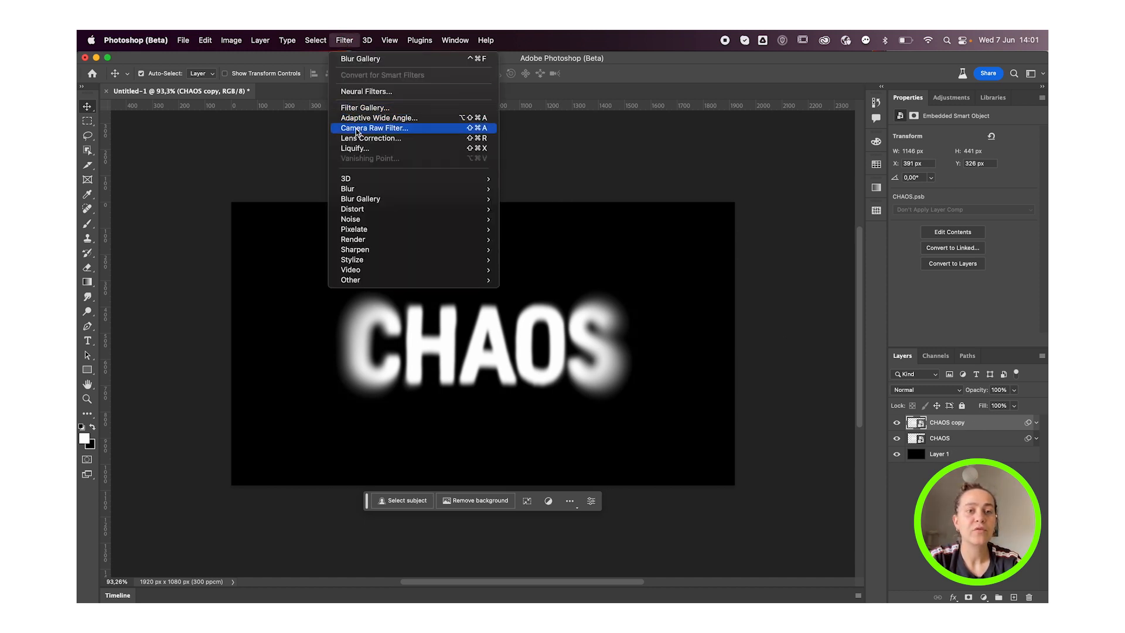
Apply a Halftone Pattern with Size 2, Contrast 10 and Line type to CHAOS copy
{"action": "left_click", "coordinate": [364, 108]}
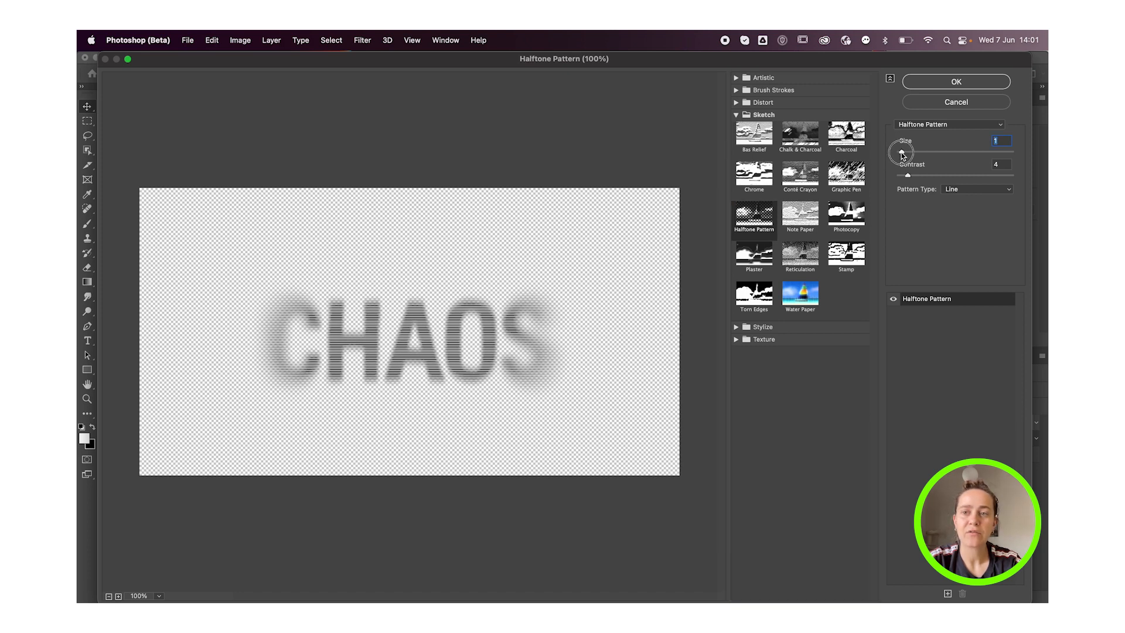
{"action": "left_click_drag", "start_coordinate": [901, 155], "coordinate": [910, 155]}
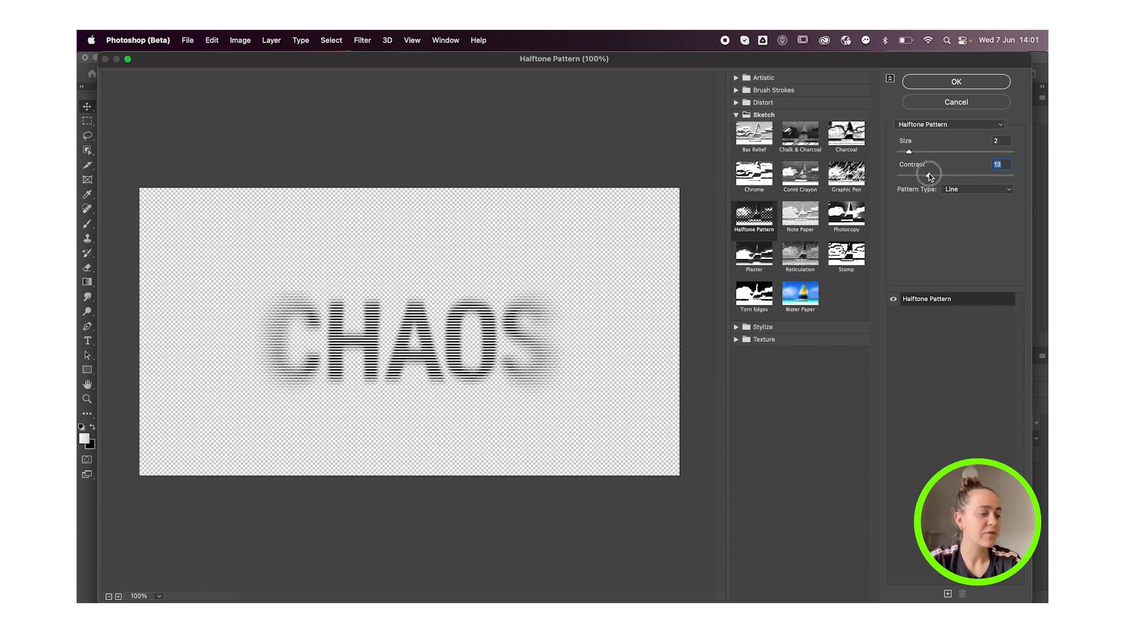
{"action": "left_click_drag", "start_coordinate": [937, 175], "coordinate": [926, 175]}
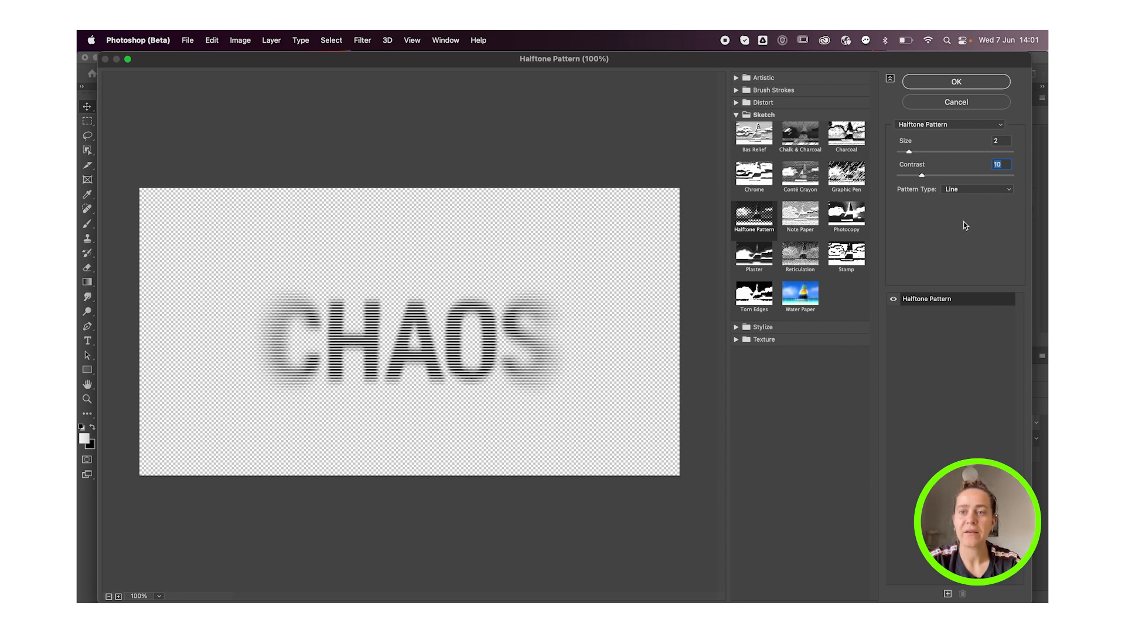
{"action": "left_click", "coordinate": [976, 189]}
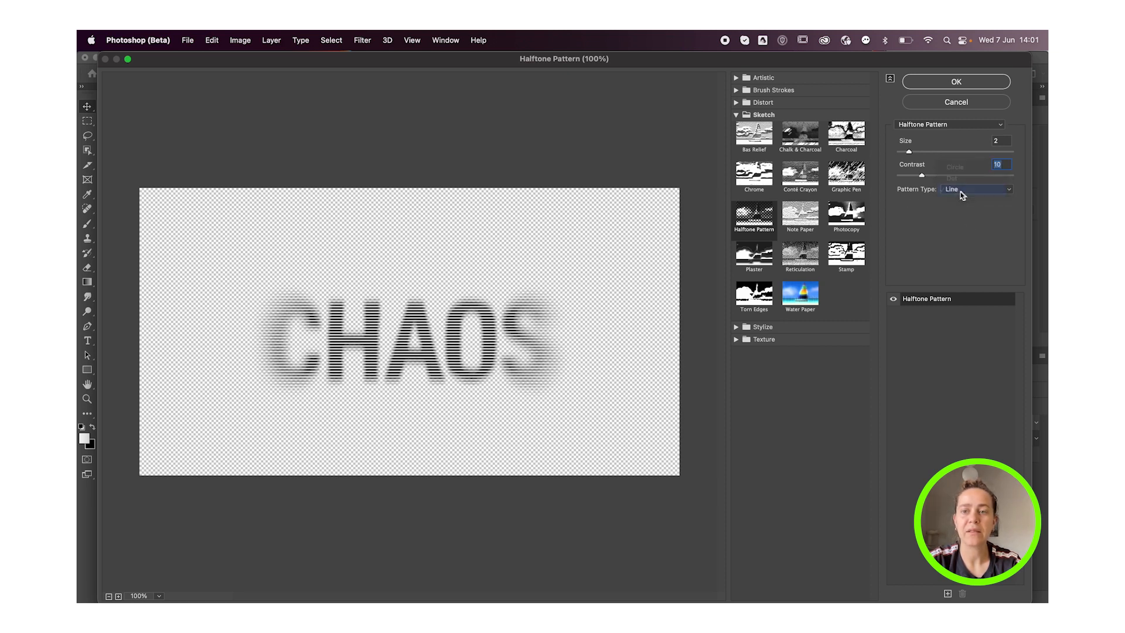
{"action": "left_click", "coordinate": [955, 81]}
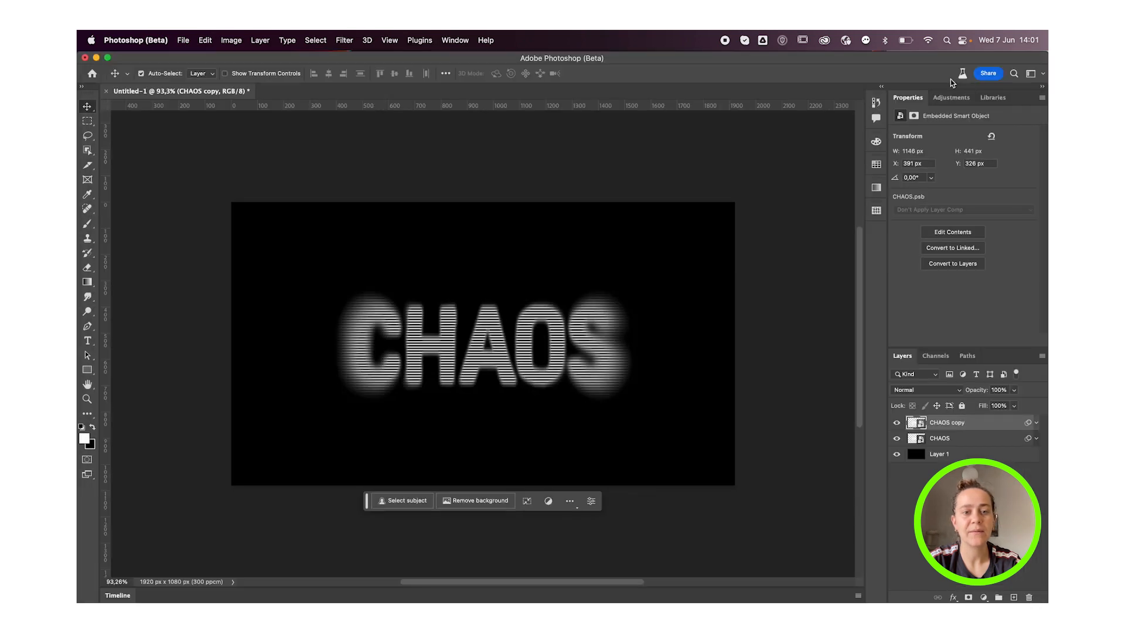
Set the CHAOS copy layer's blend mode to Screen
{"action": "left_click", "coordinate": [924, 389]}
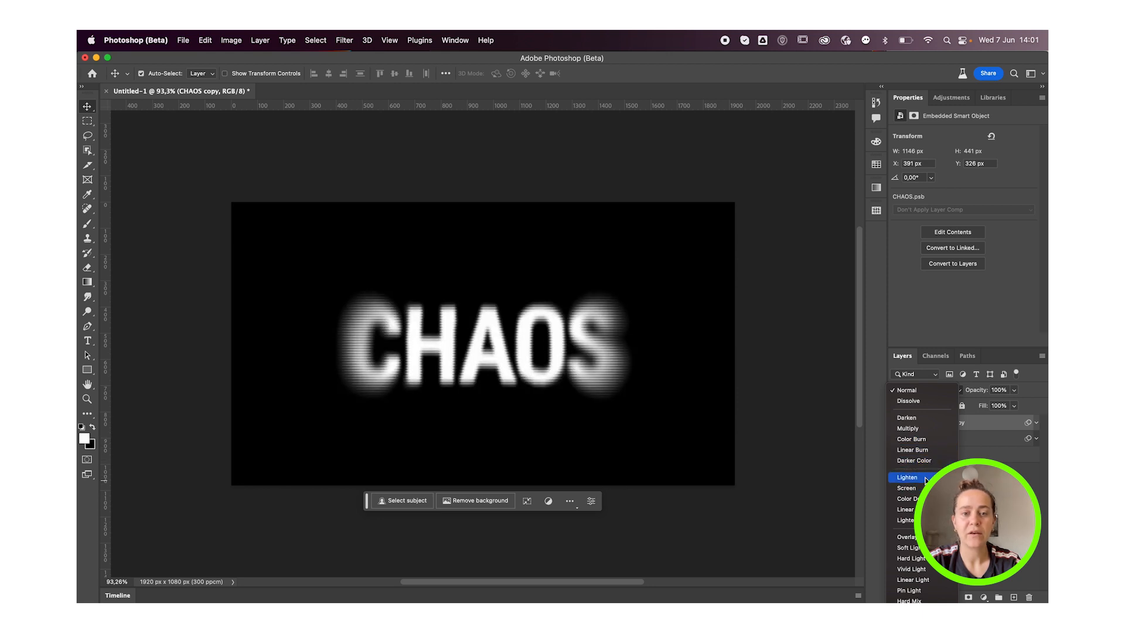
{"action": "left_click", "coordinate": [905, 487]}
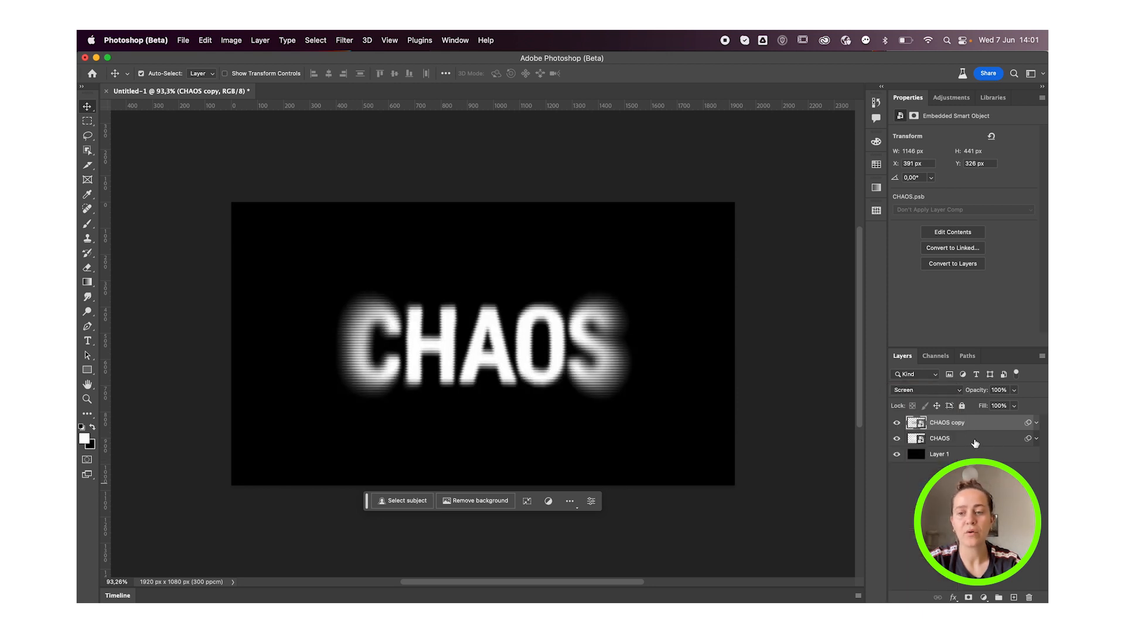
{"action": "mouse_move", "coordinate": [952, 247]}
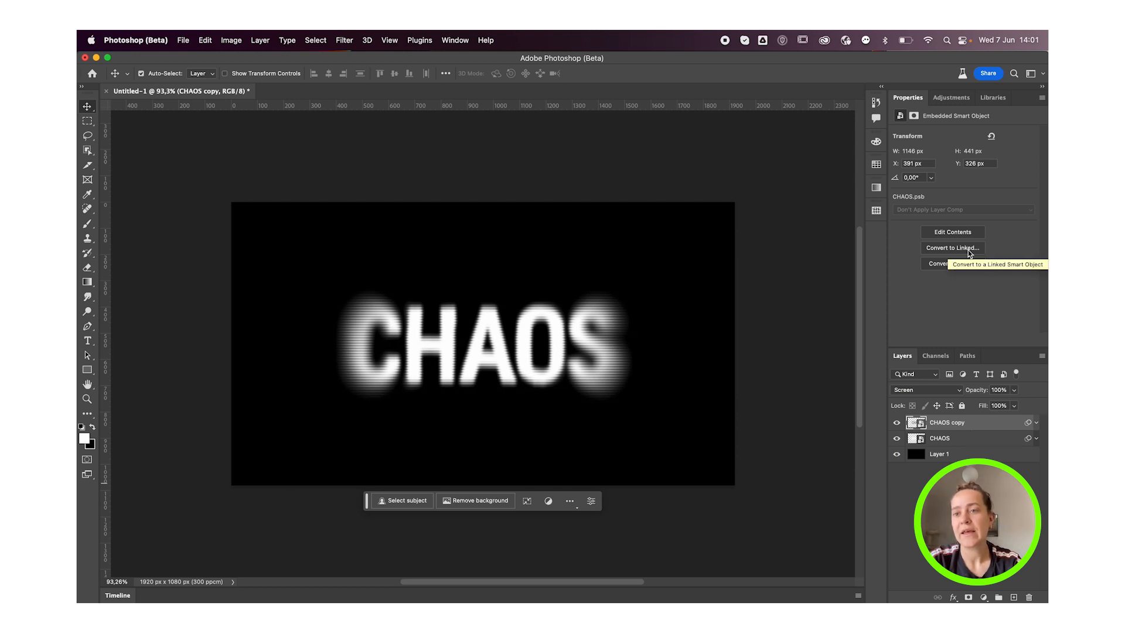
{"action": "left_click", "coordinate": [952, 97]}
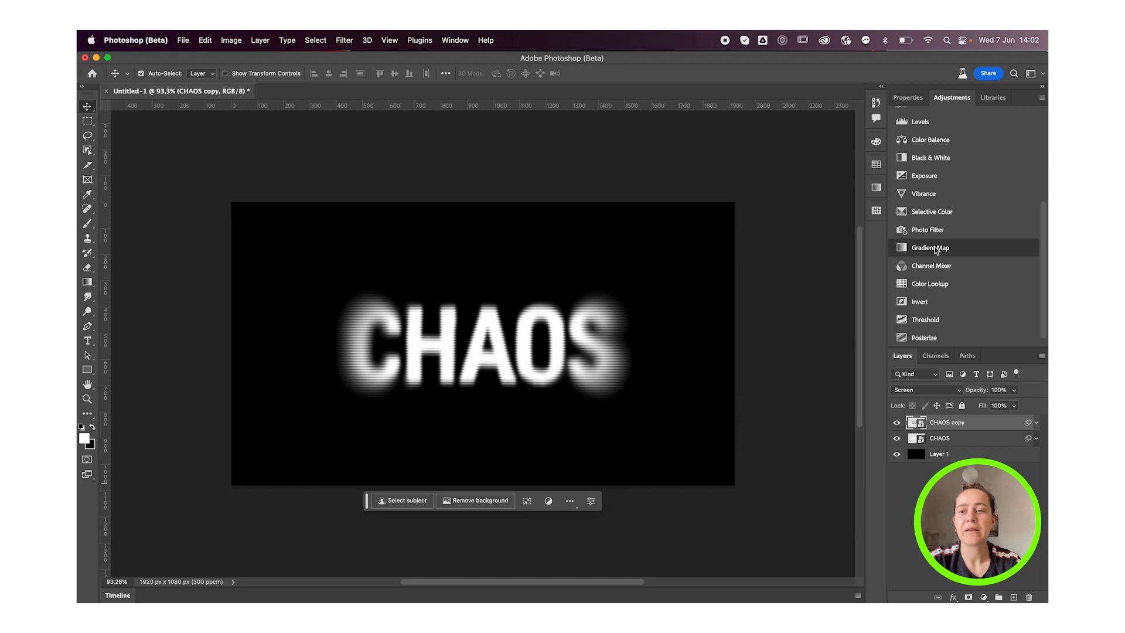
Add a Gradient Map adjustment and give its first stop a dark blue
{"action": "left_click", "coordinate": [929, 247]}
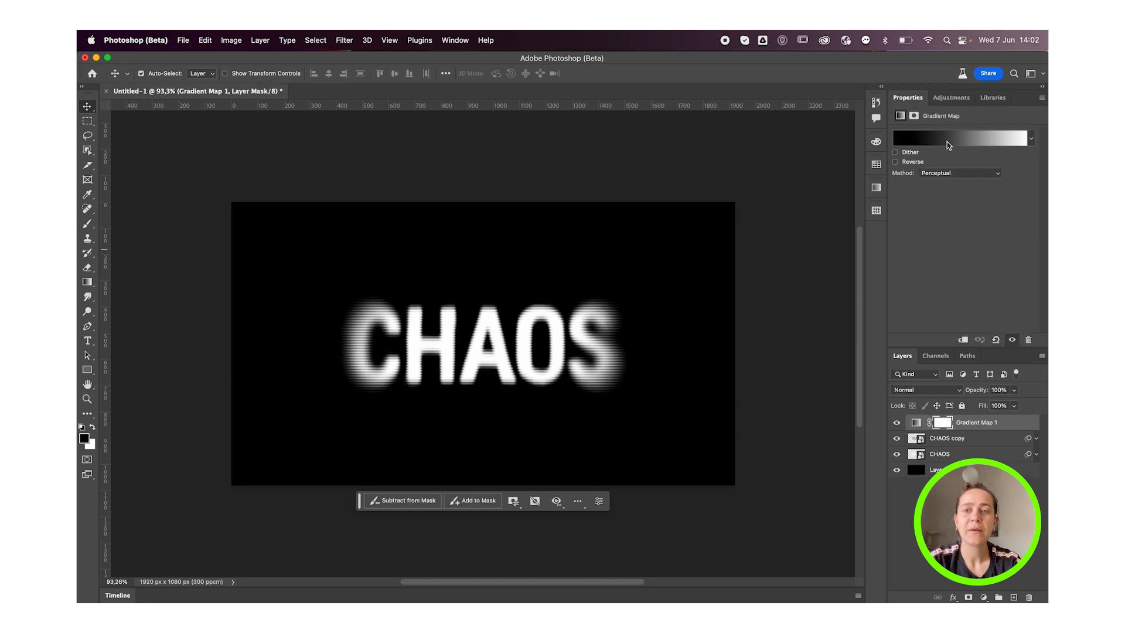
{"action": "left_click", "coordinate": [961, 139]}
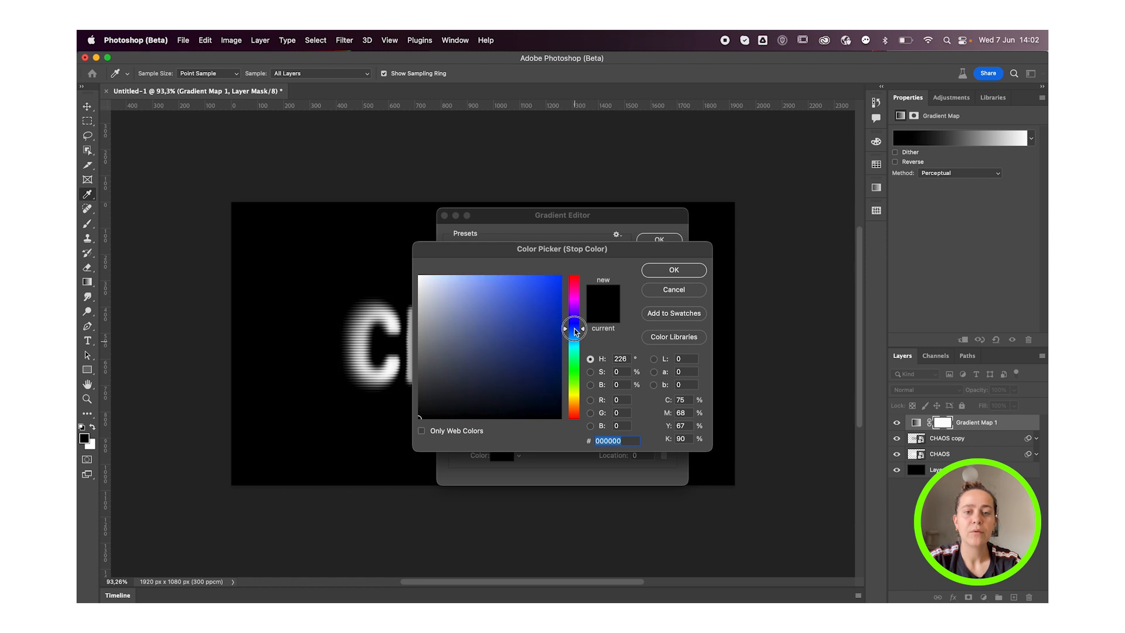
{"action": "left_click", "coordinate": [572, 357]}
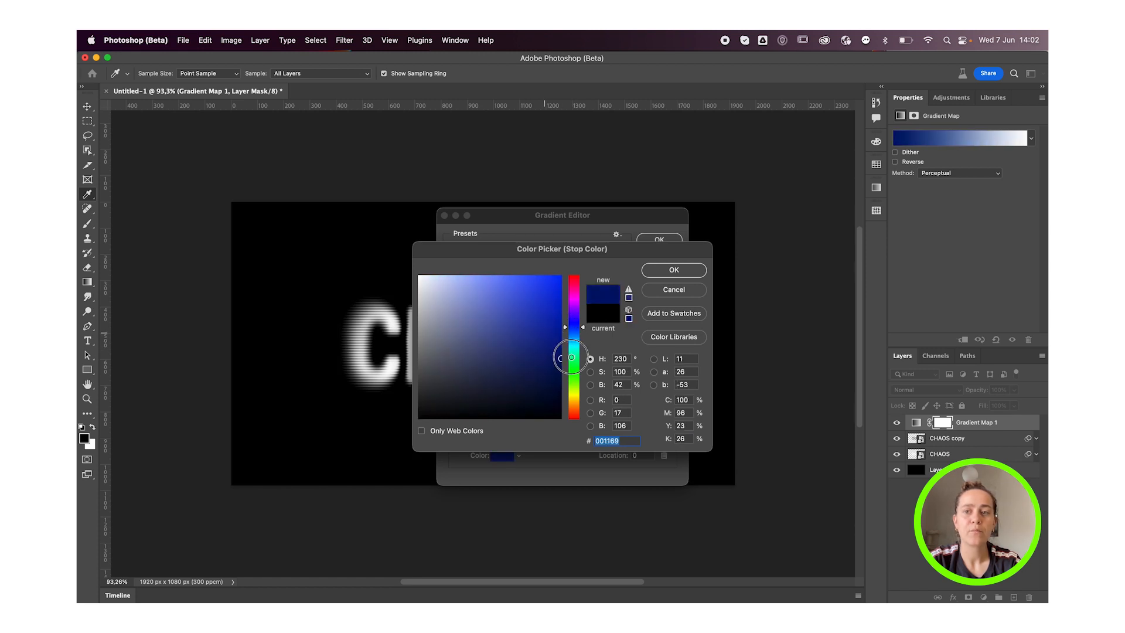
{"action": "left_click", "coordinate": [673, 269]}
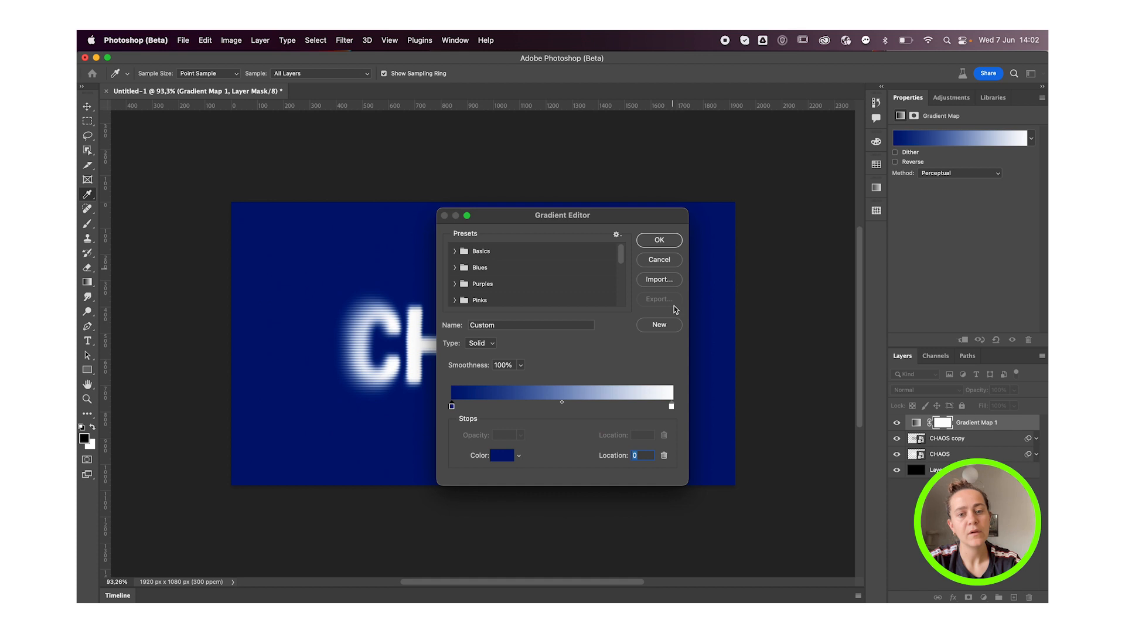
Set a deeper blue stop and a light blue middle stop in the gradient
{"action": "left_click", "coordinate": [657, 239]}
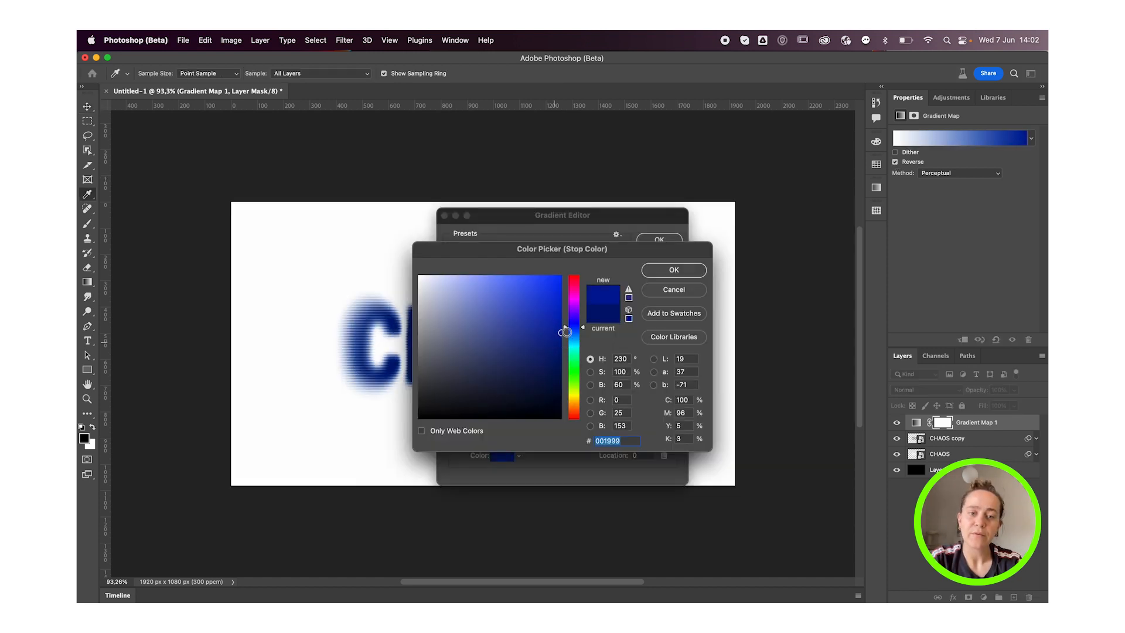
{"action": "left_click", "coordinate": [672, 269]}
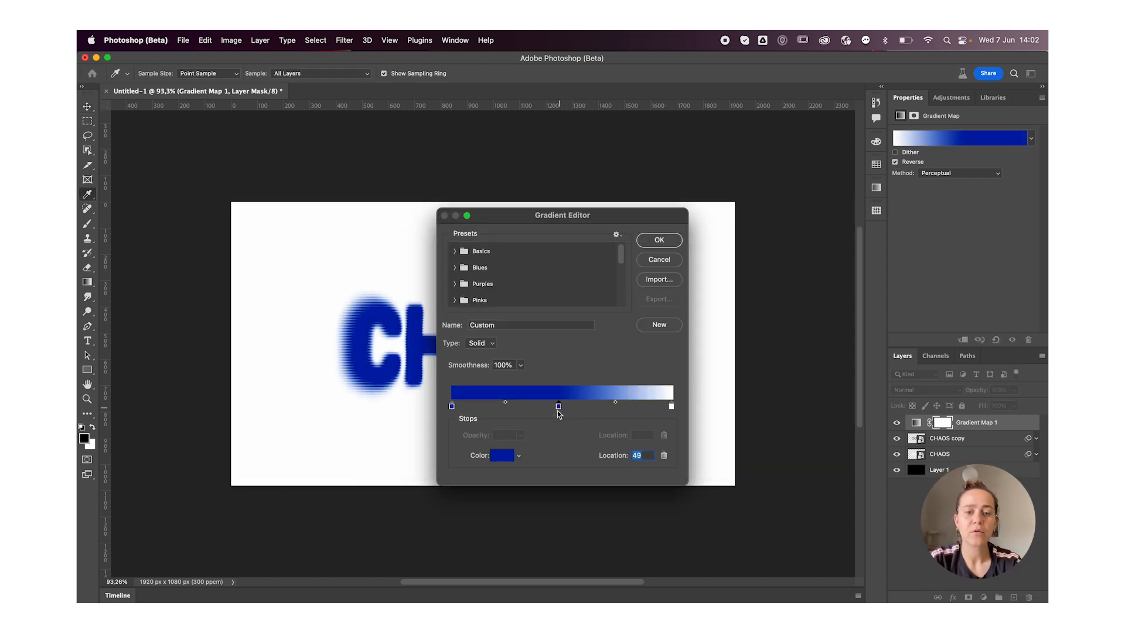
{"action": "left_click", "coordinate": [504, 455]}
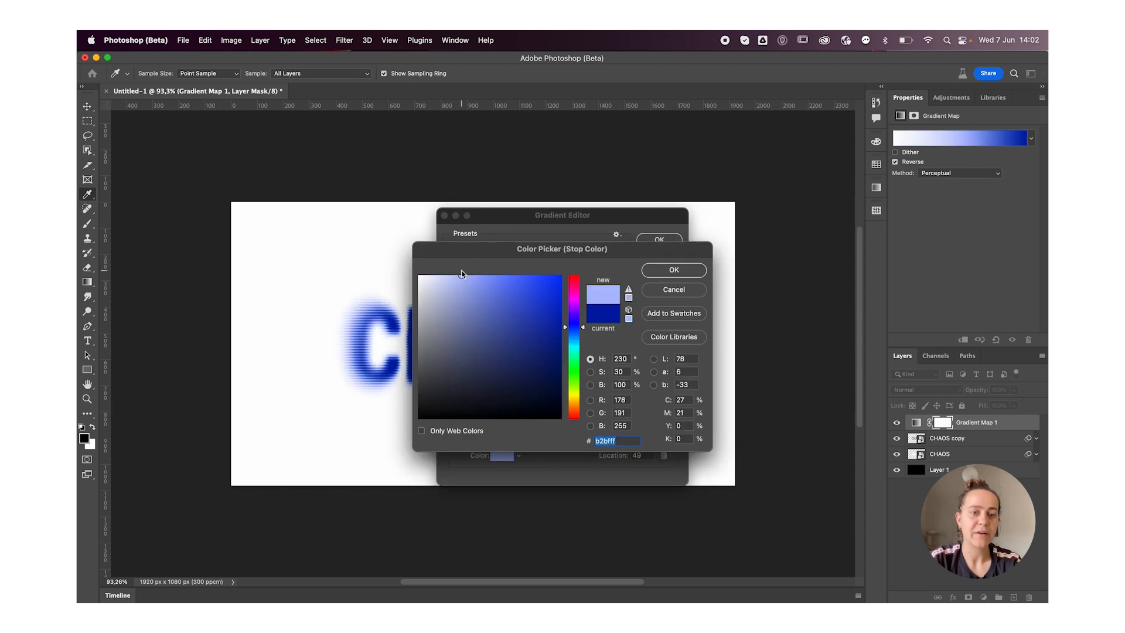
{"action": "left_click", "coordinate": [673, 269]}
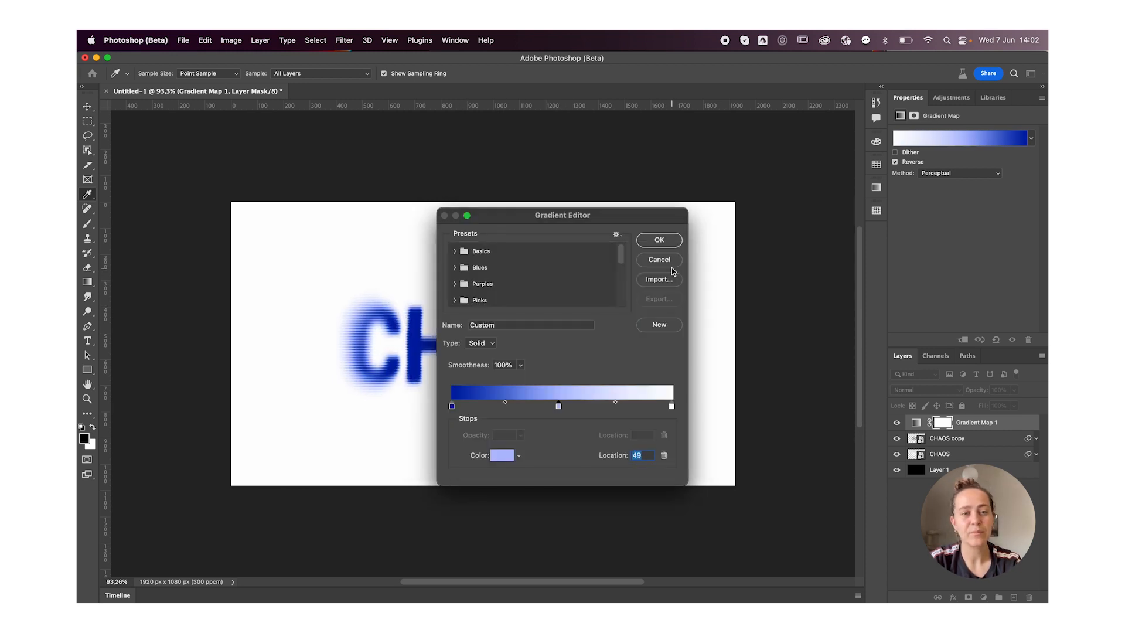